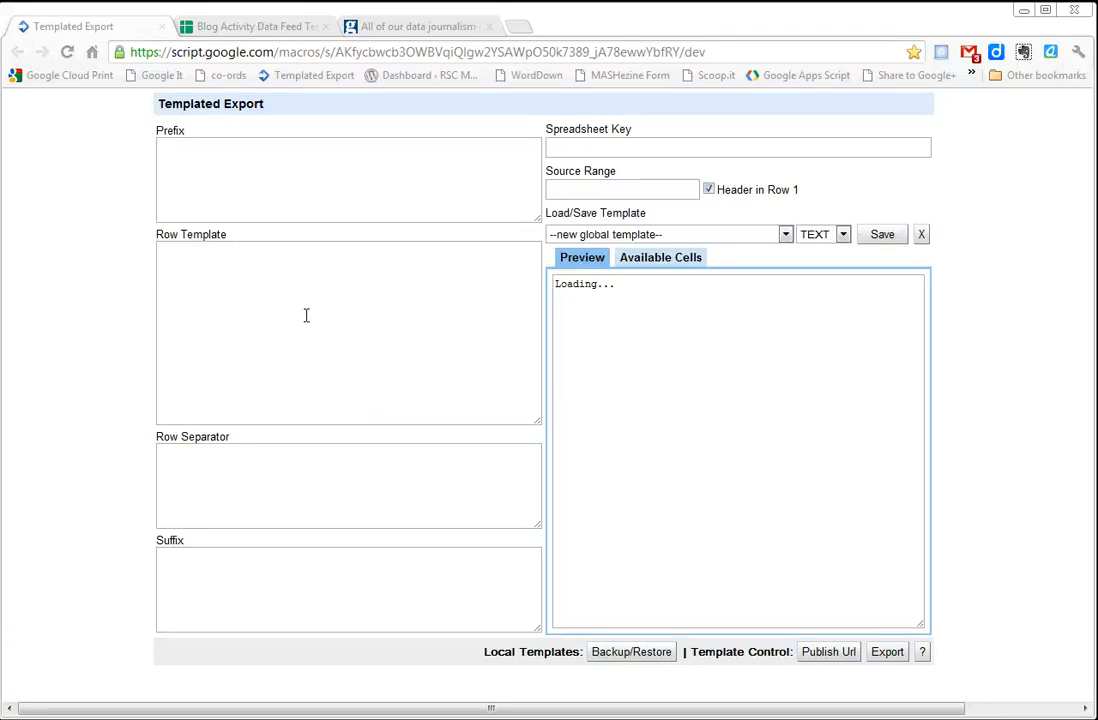
mouse_move(260, 156)
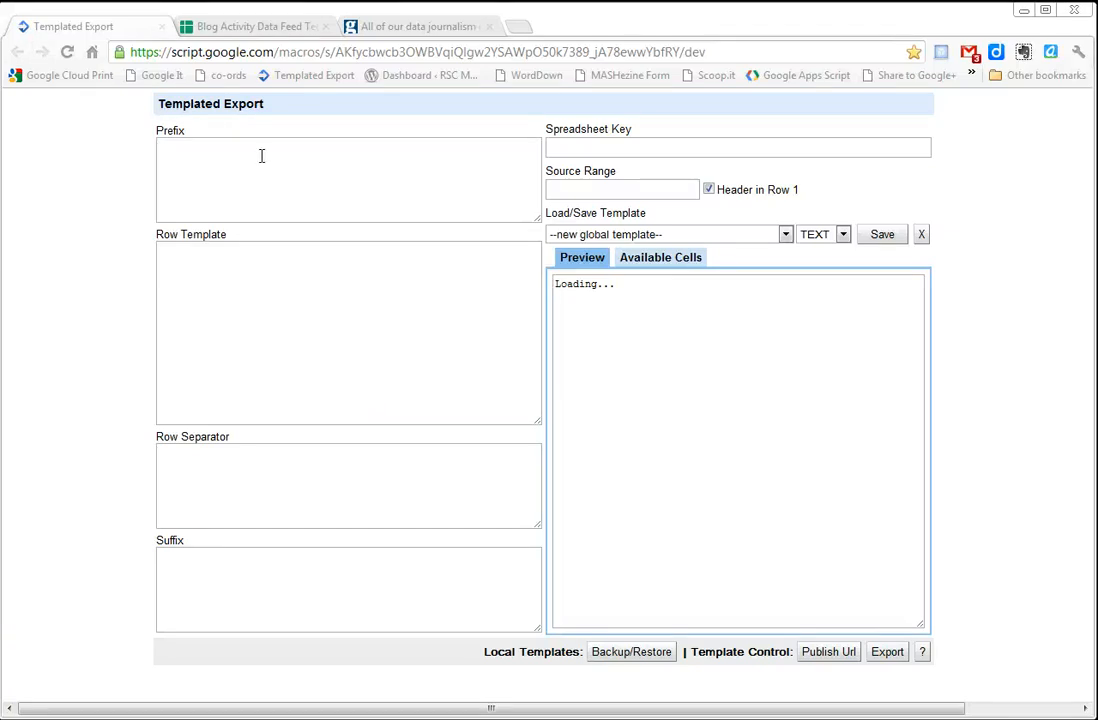
mouse_move(268, 124)
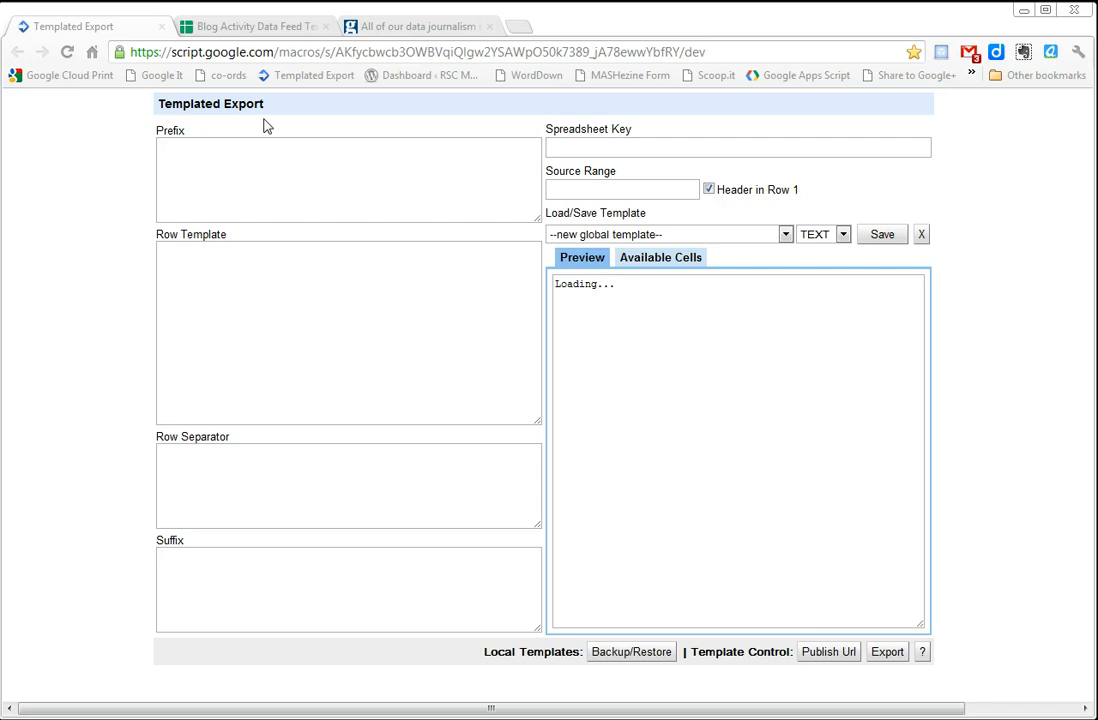
mouse_move(256, 26)
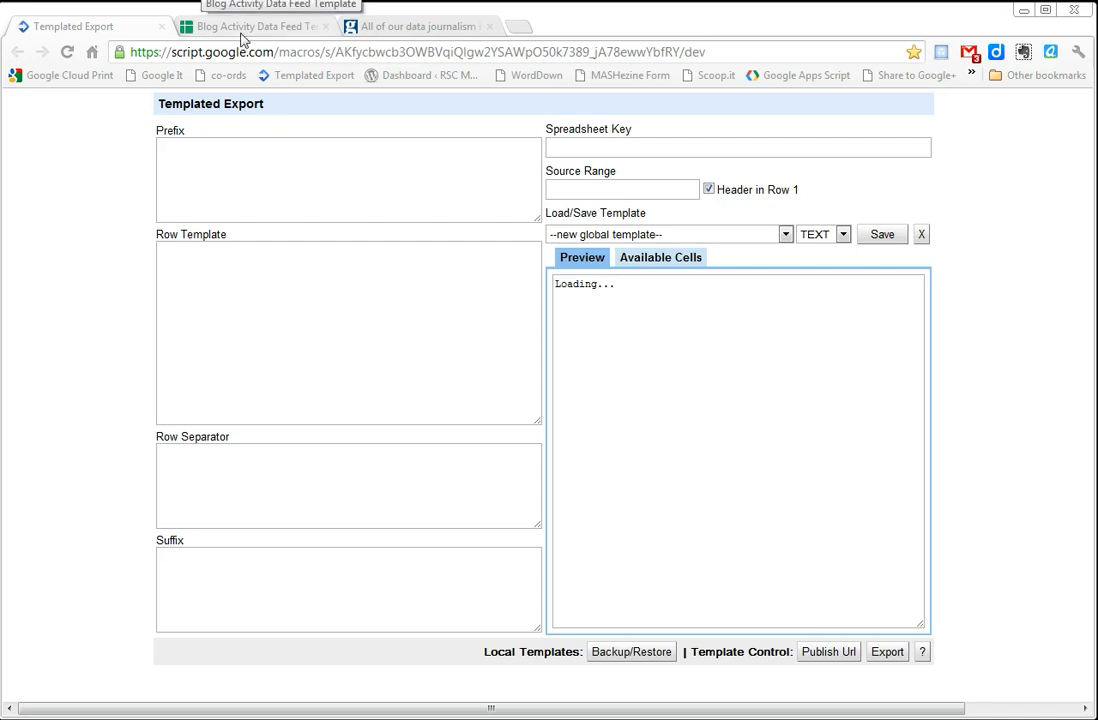
Switch to the Blog Activity Data Feed Template spreadsheet to review its share, tweet and comment columns.
click(252, 26)
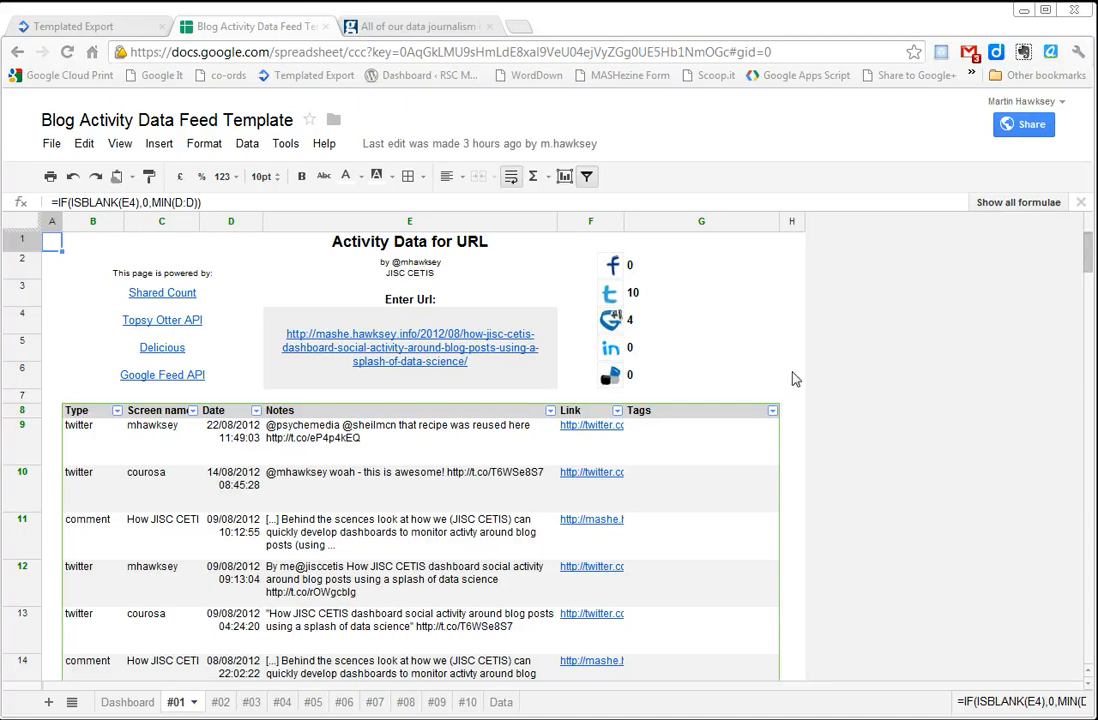
mouse_move(104, 516)
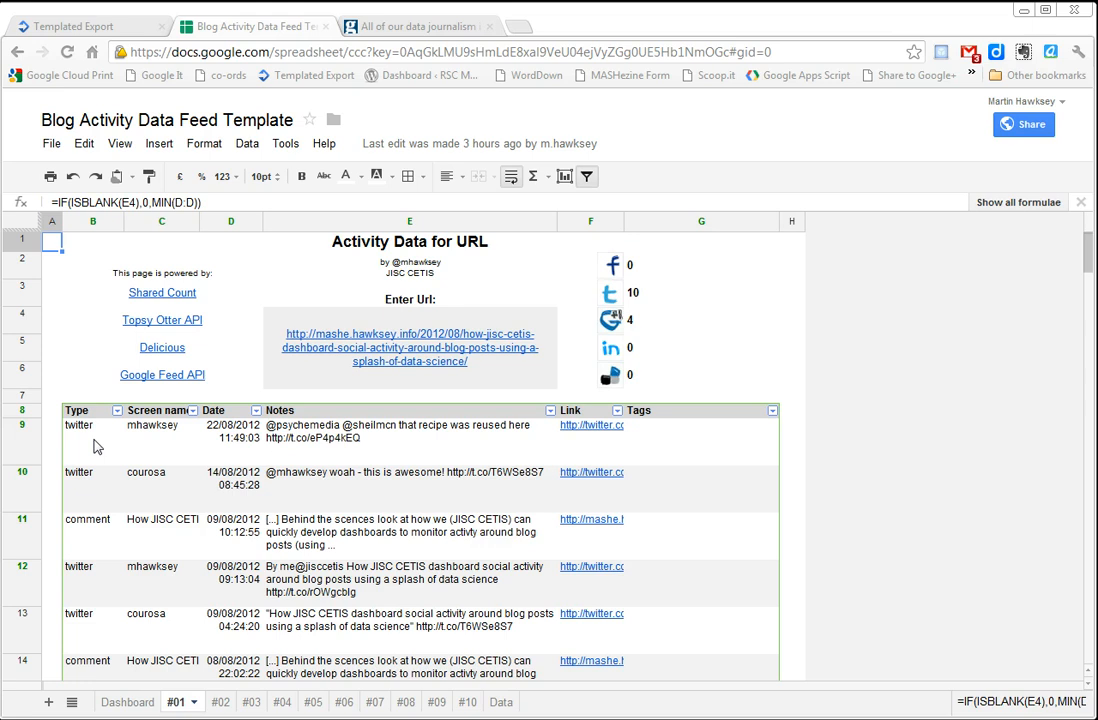
mouse_move(98, 532)
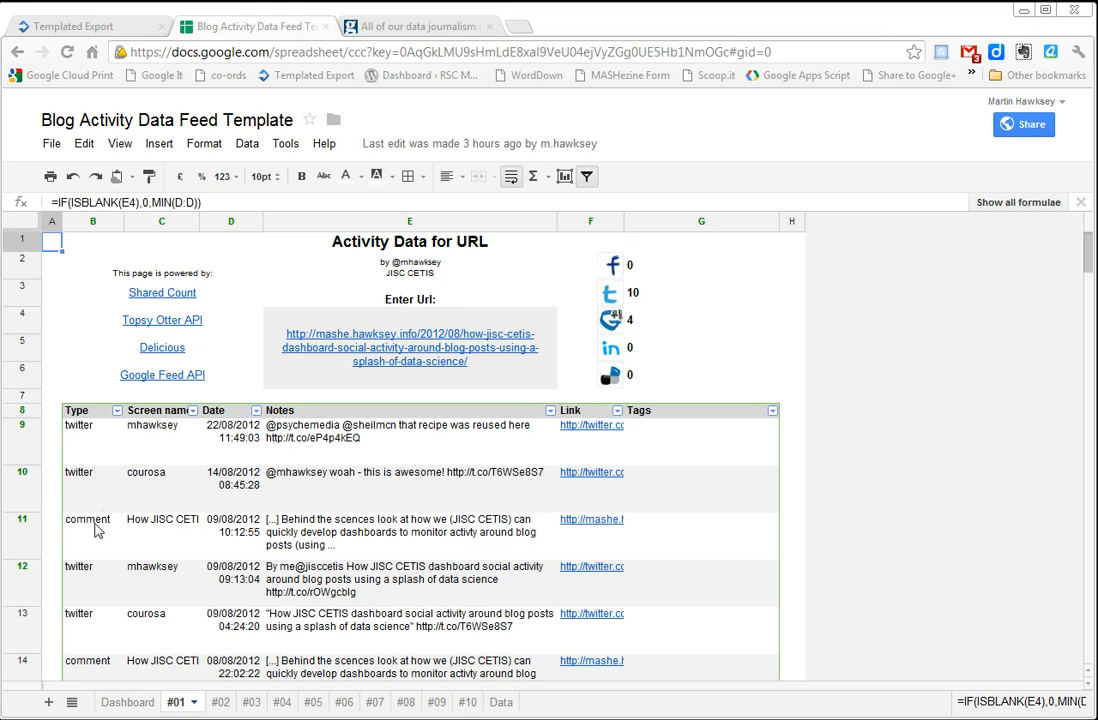
mouse_move(100, 556)
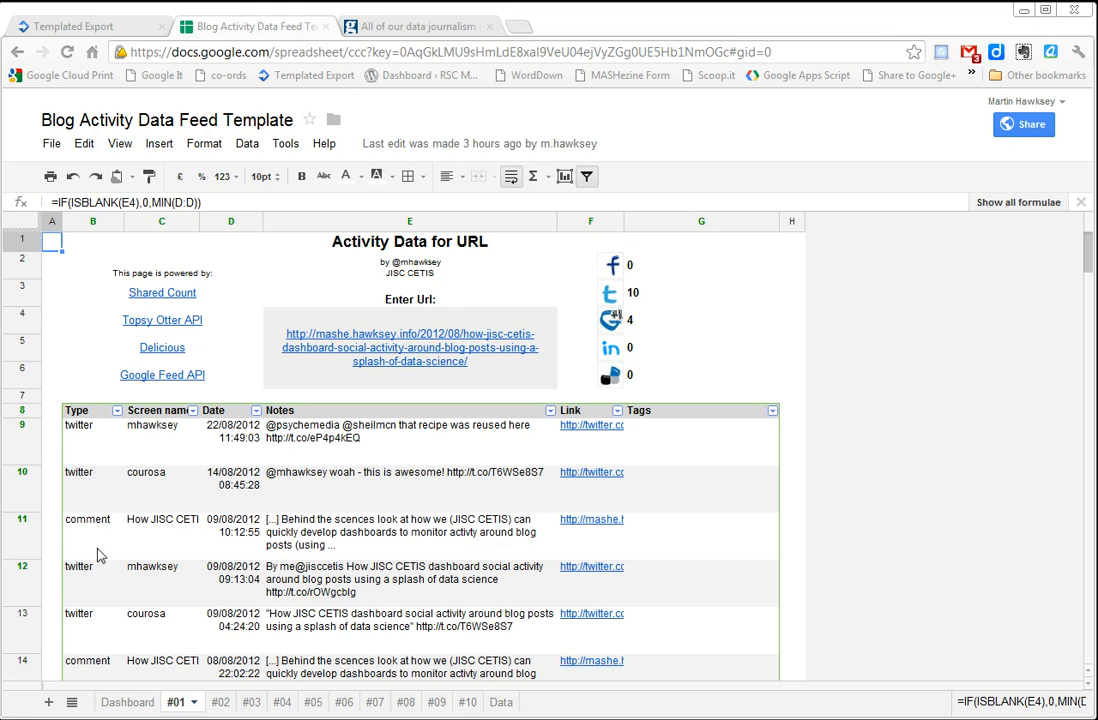
mouse_move(108, 486)
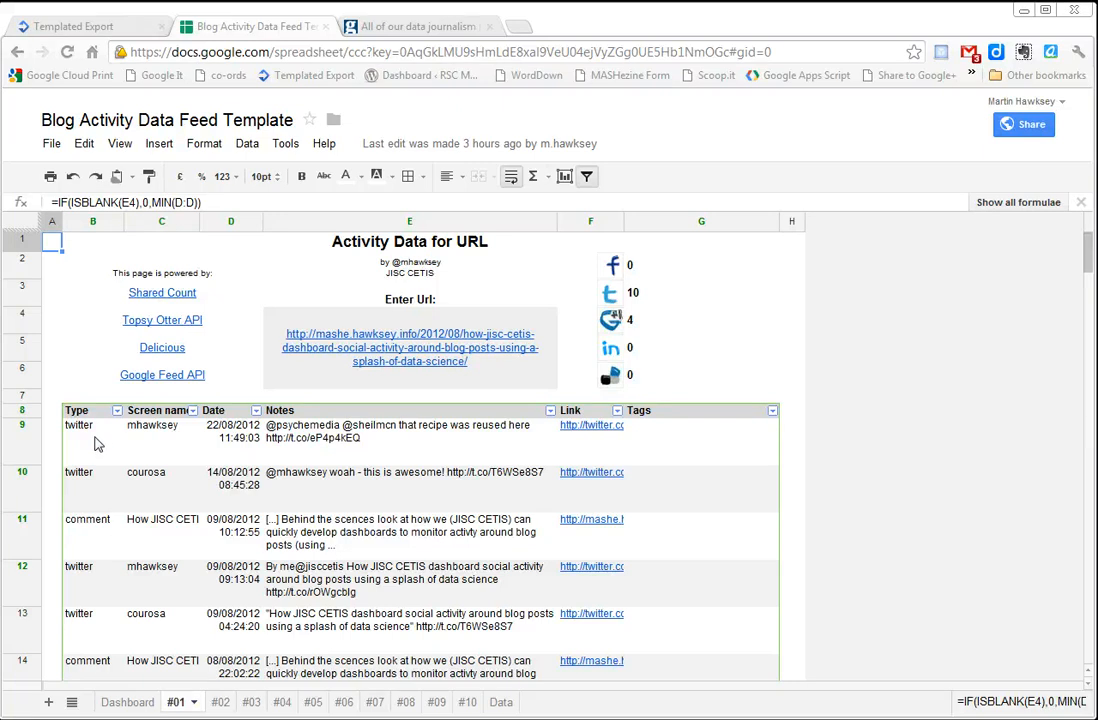
mouse_move(238, 404)
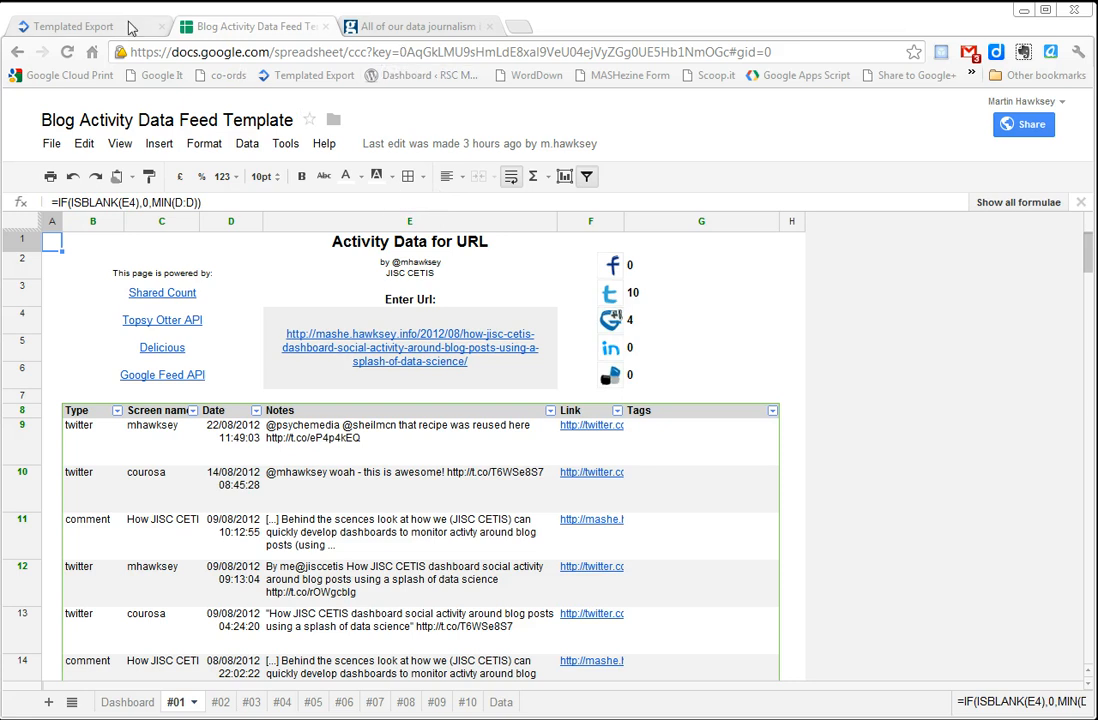
mouse_move(192, 668)
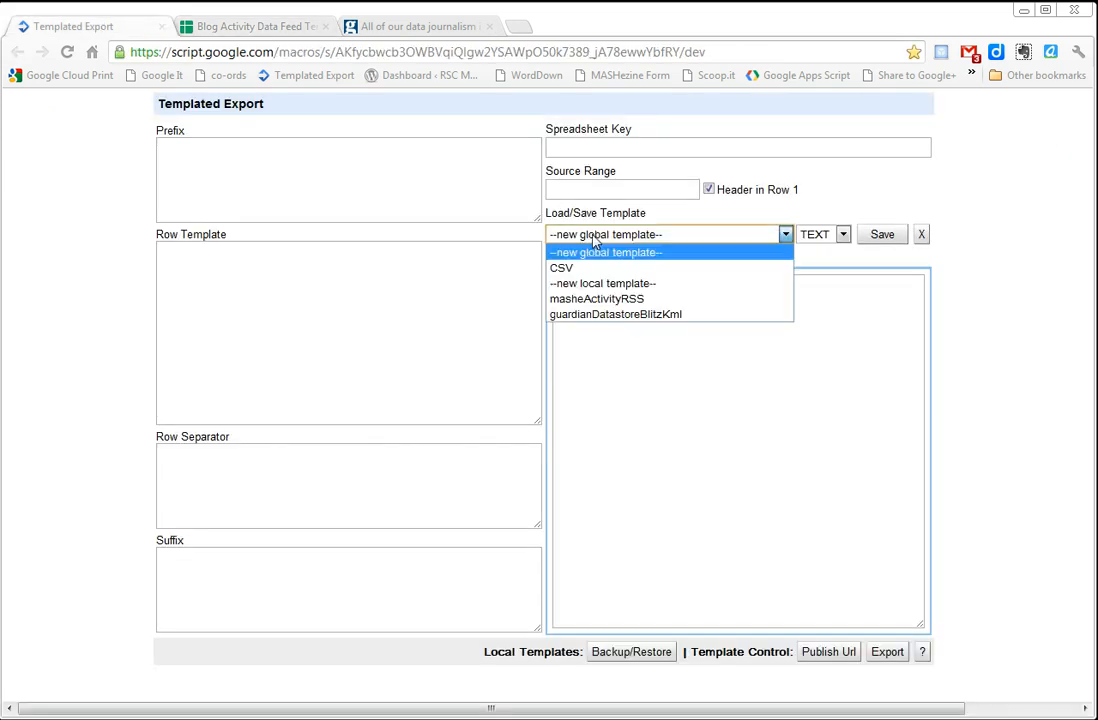
Load masheActivityRSS, filling the spreadsheet key, source range, RSS prefix, row template and suffix.
click(596, 298)
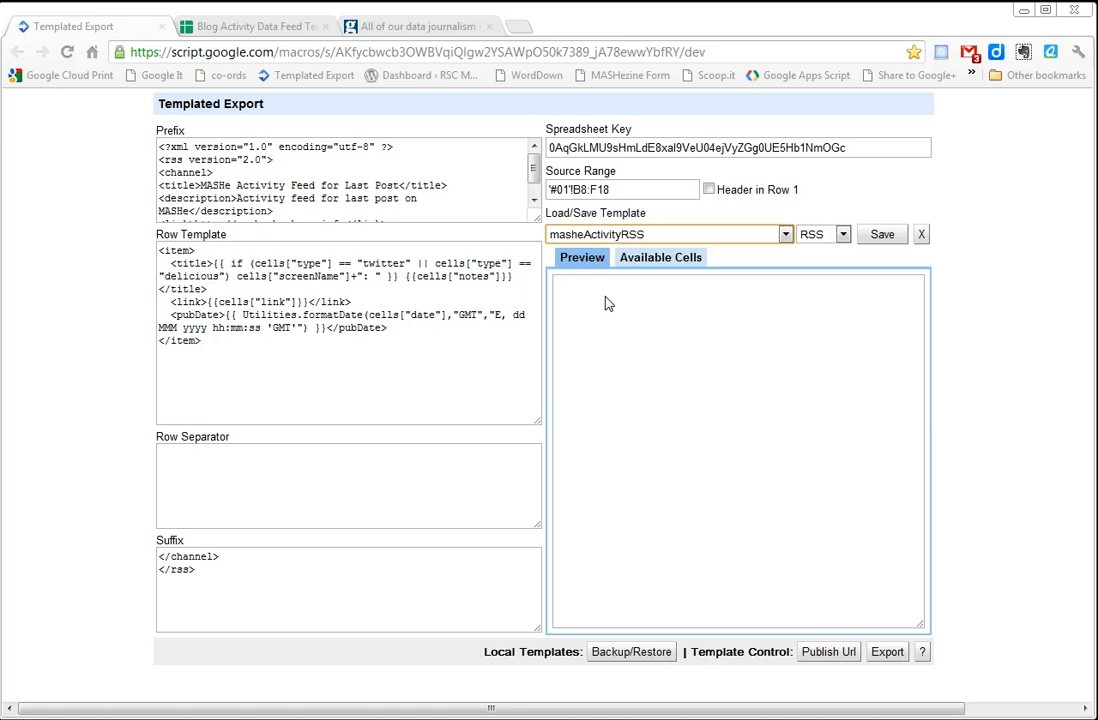
mouse_move(612, 304)
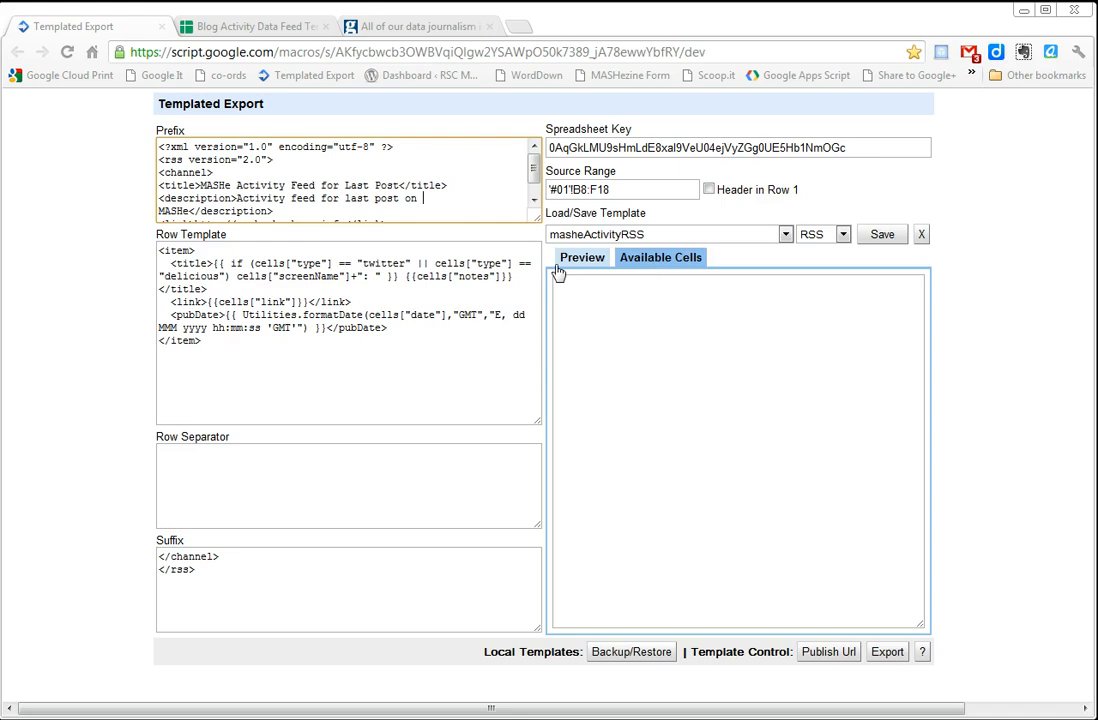
List the available cell placeholders (type, screenName, date, notes, link, tags) and return to the spreadsheet.
click(582, 256)
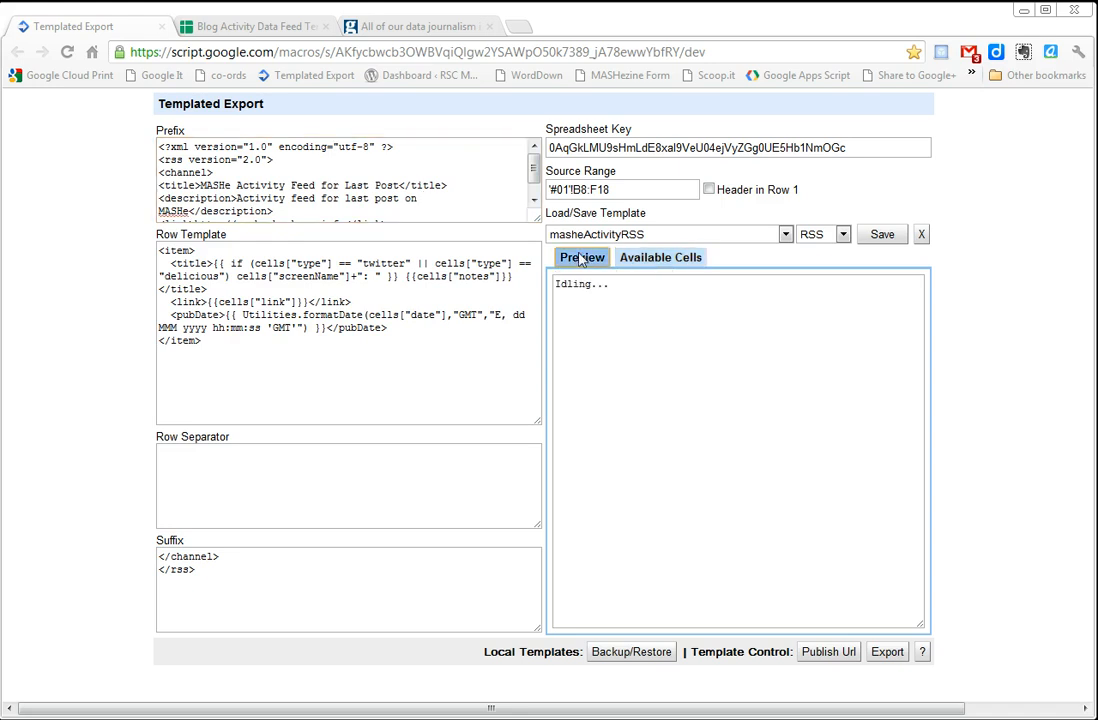
click(660, 256)
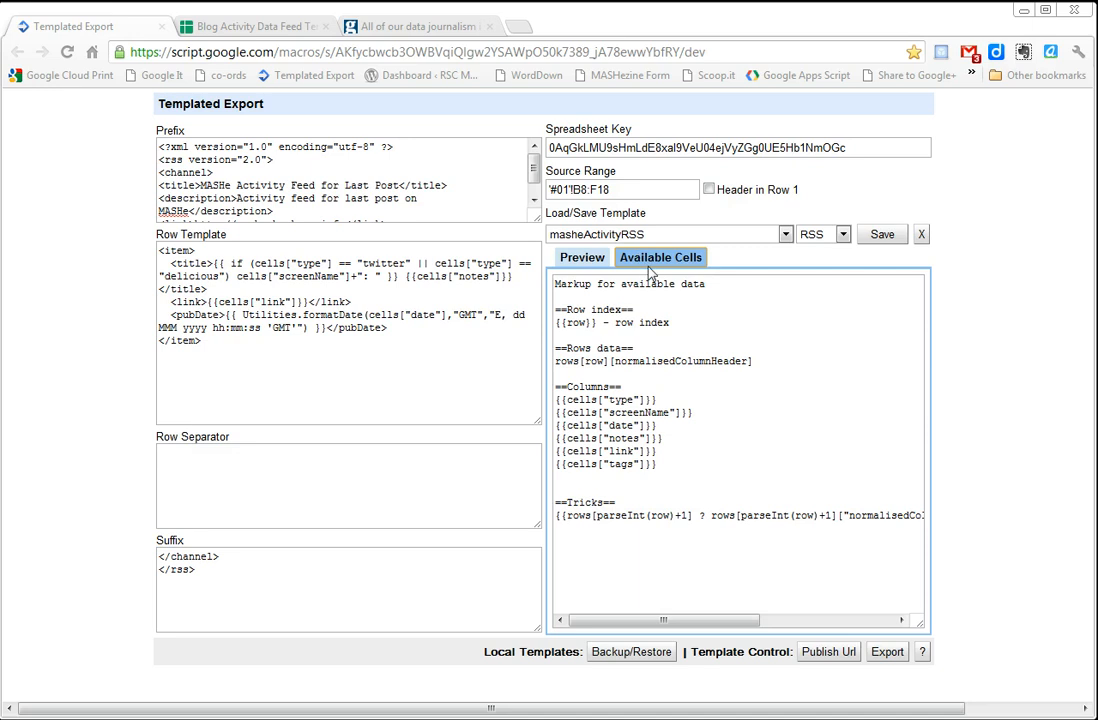
mouse_move(592, 394)
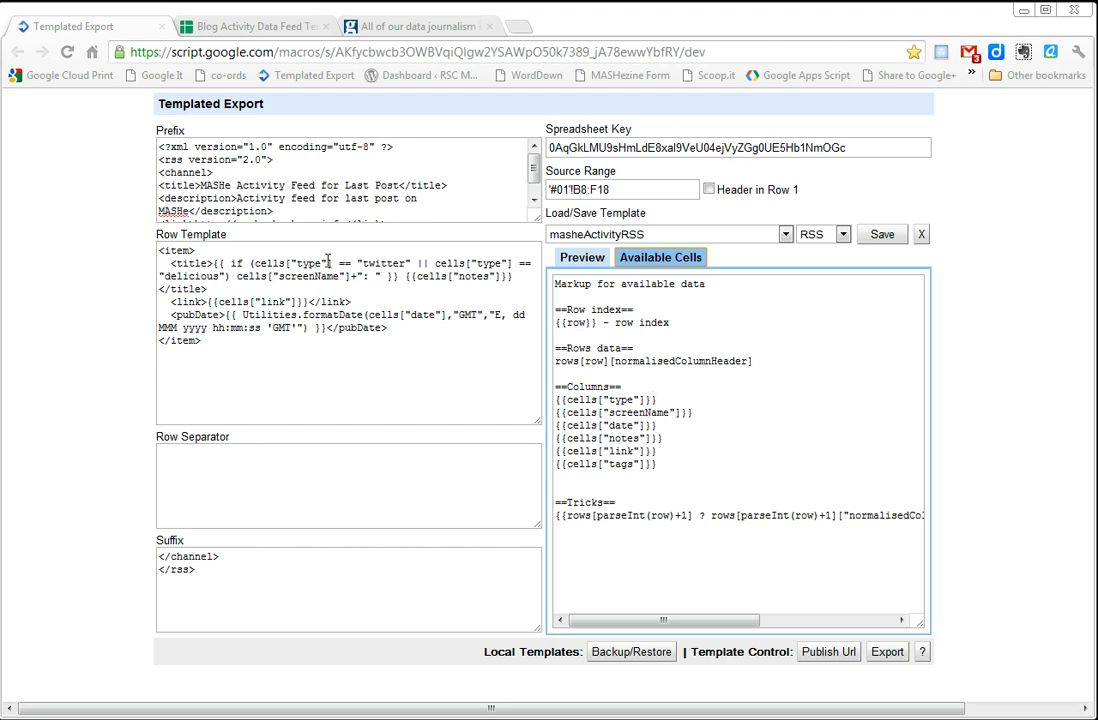
mouse_move(504, 204)
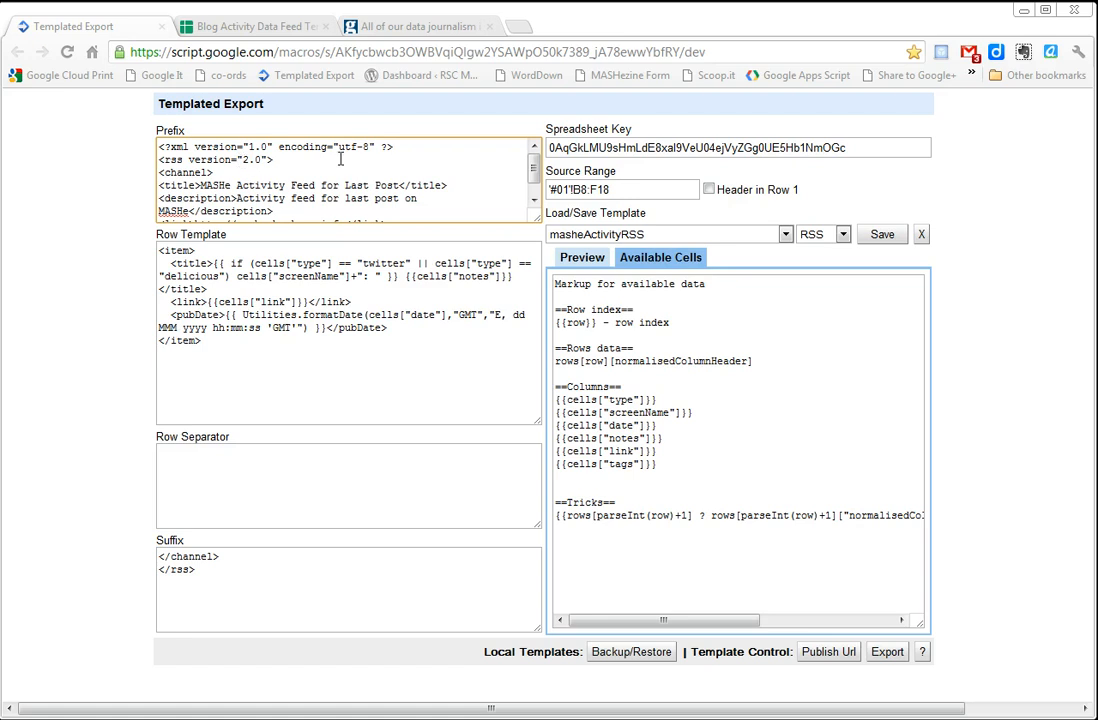
mouse_move(200, 164)
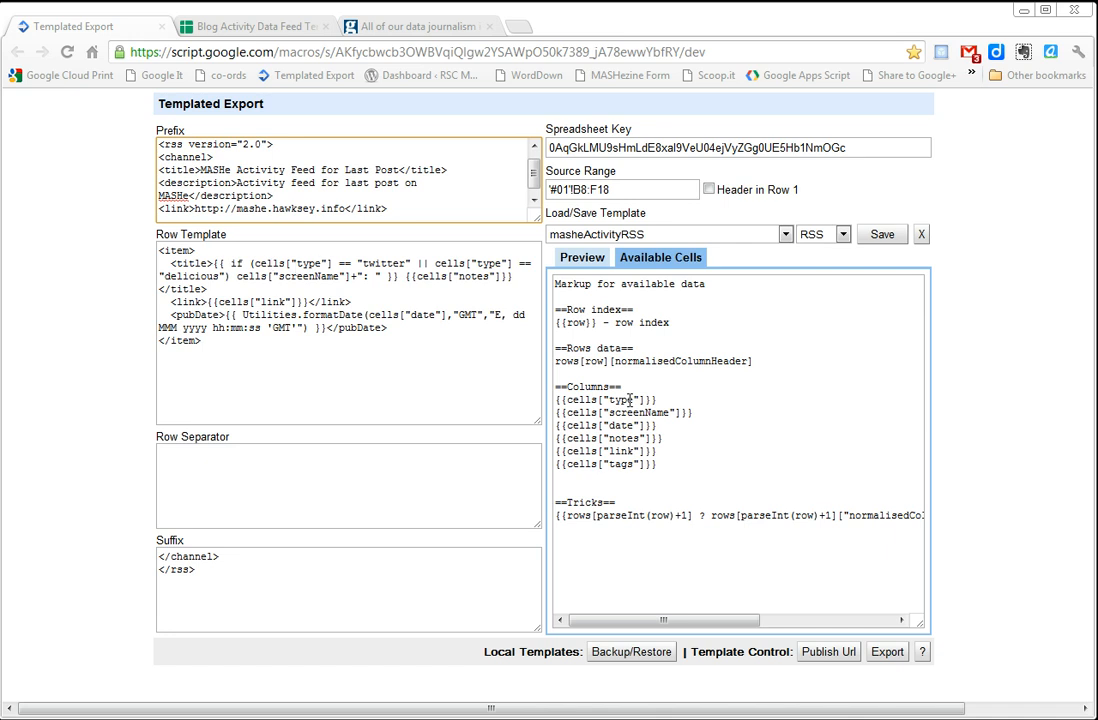
click(252, 24)
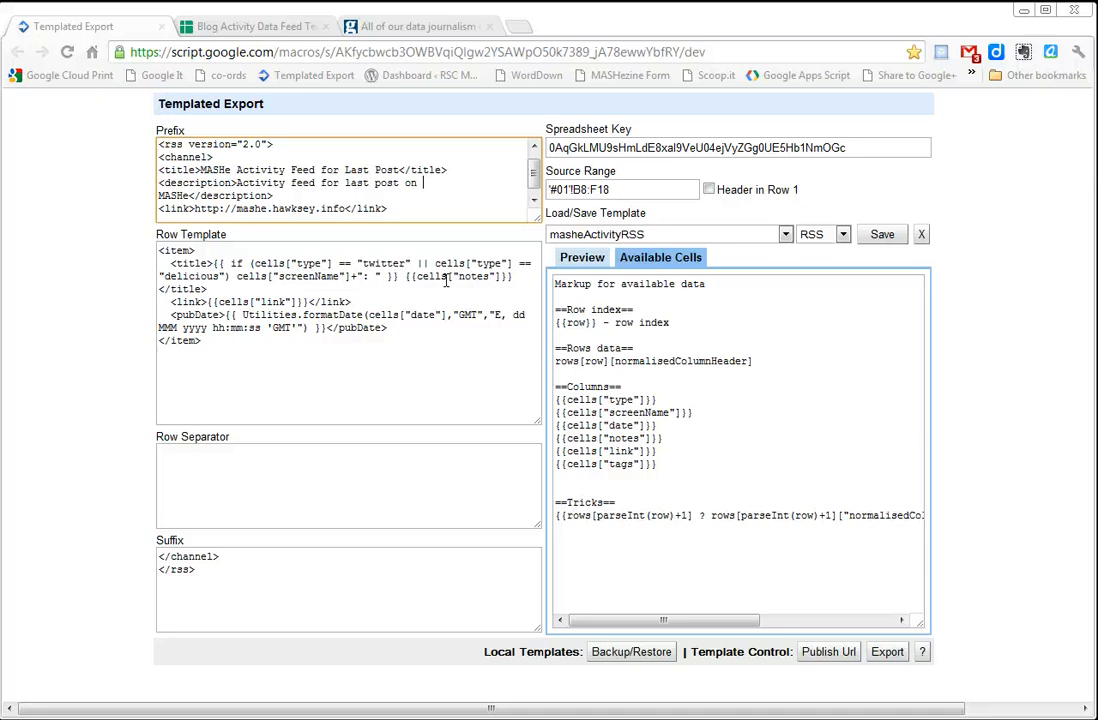
click(250, 26)
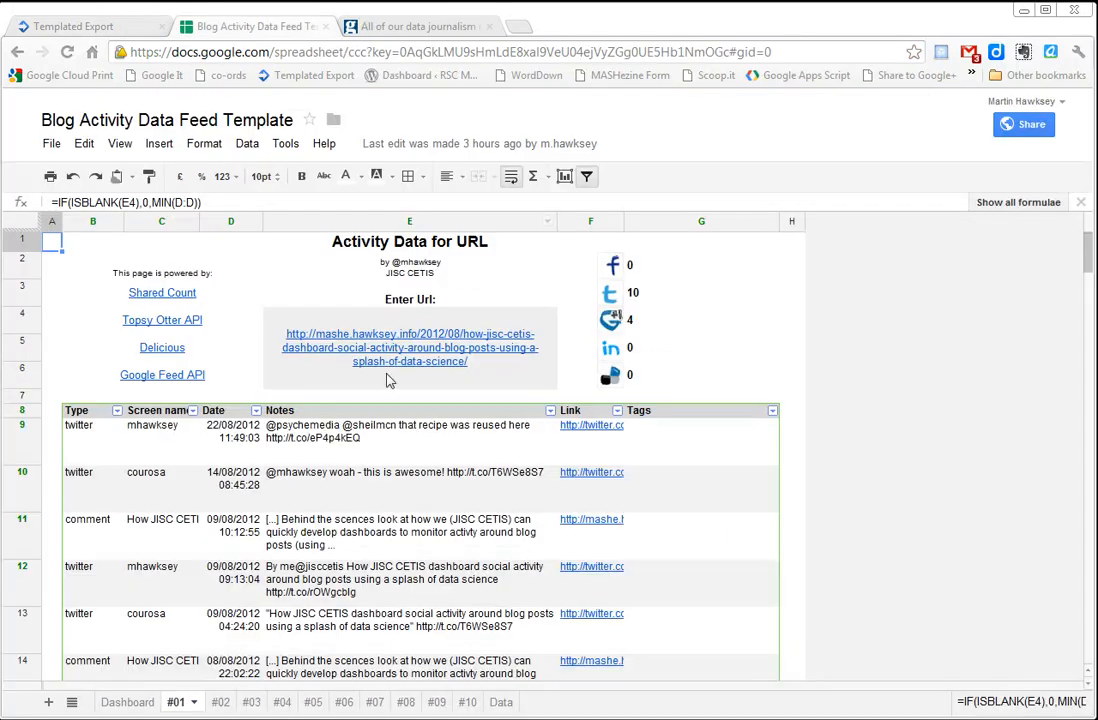
Return to Templated Export showing the row template's pubDate GMT date-formatting expression.
click(70, 26)
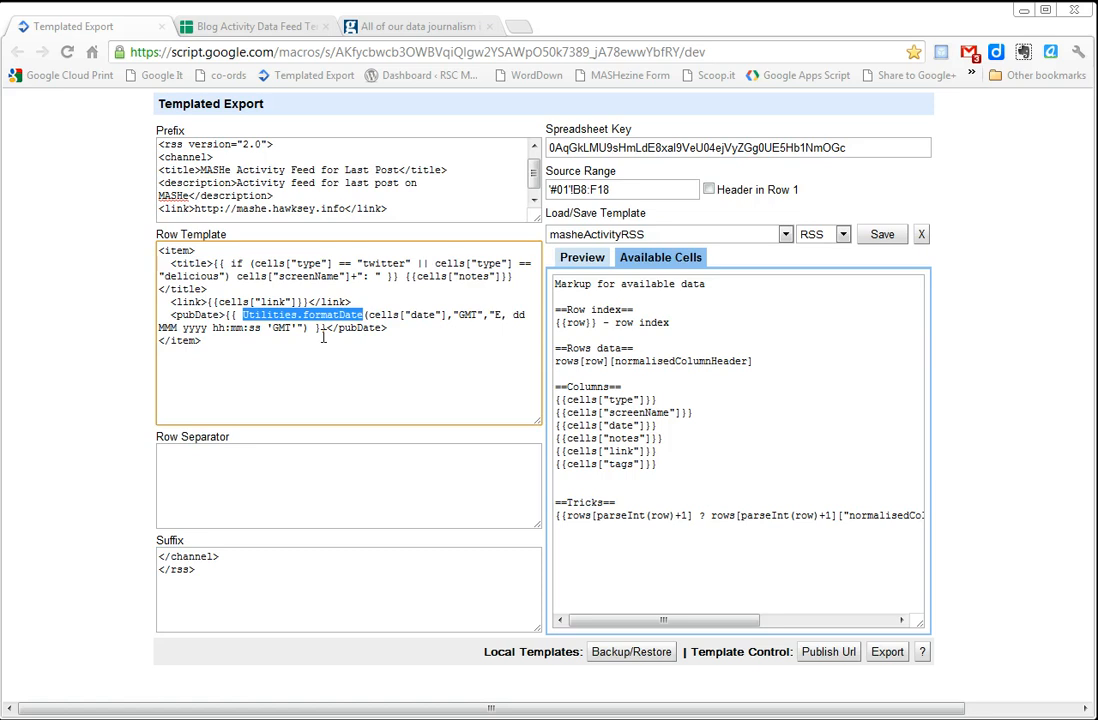
Test adding 'hello' to the item title, remove it, and refresh the RSS feed preview.
click(580, 256)
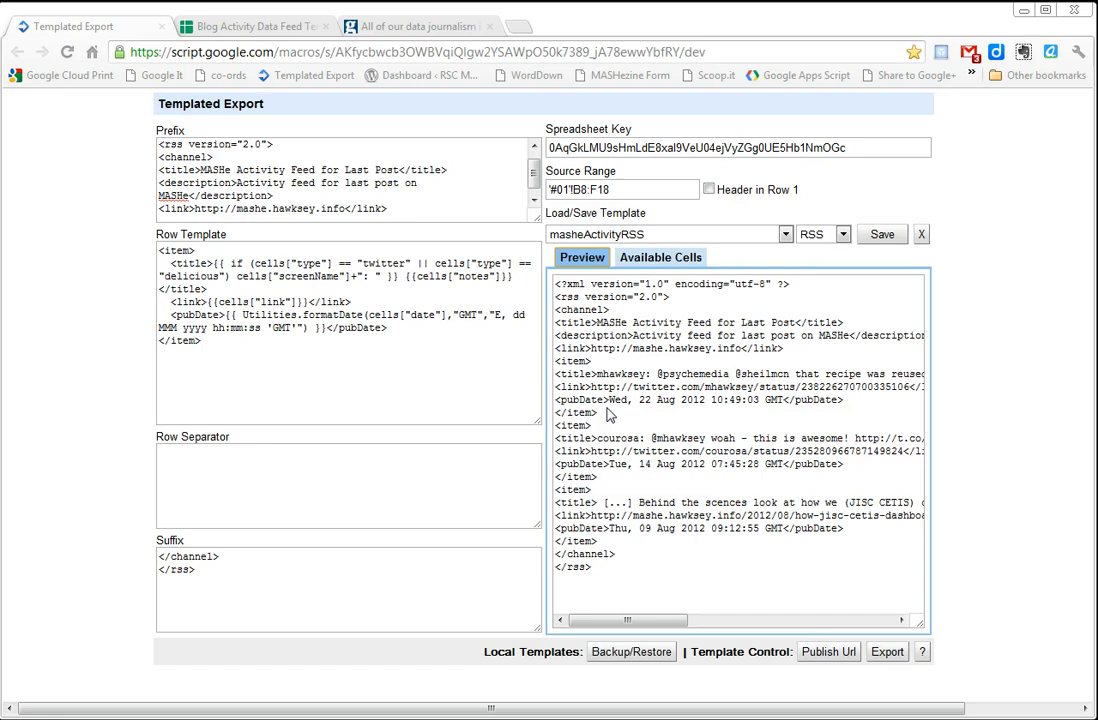
mouse_move(610, 416)
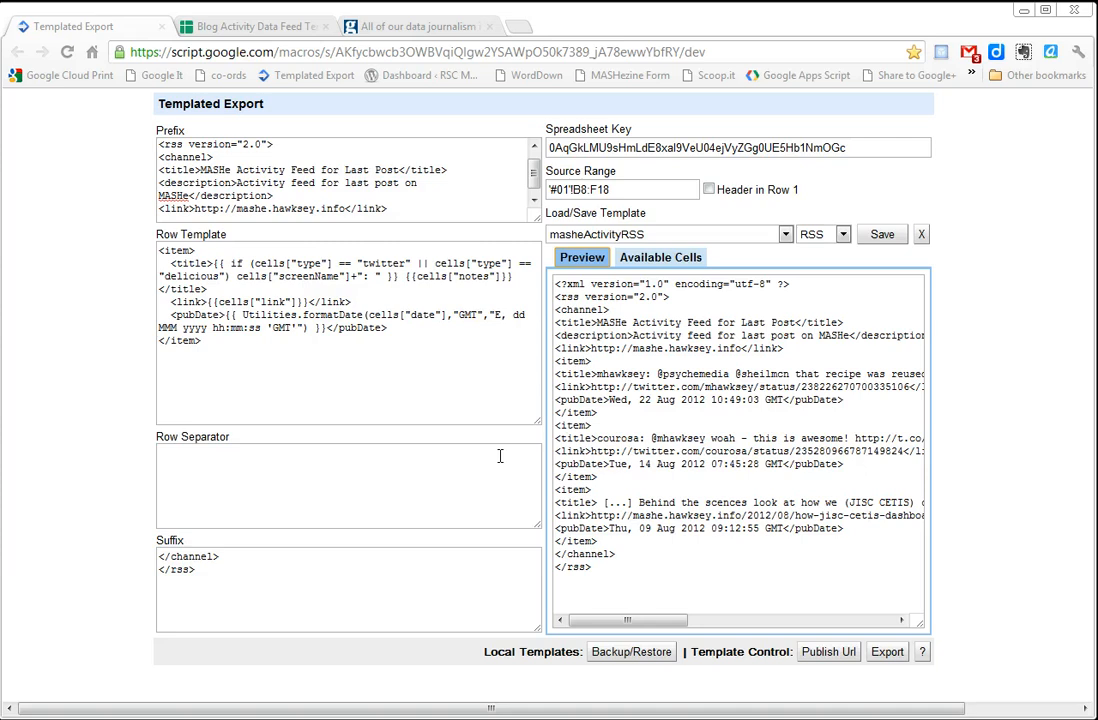
click(582, 256)
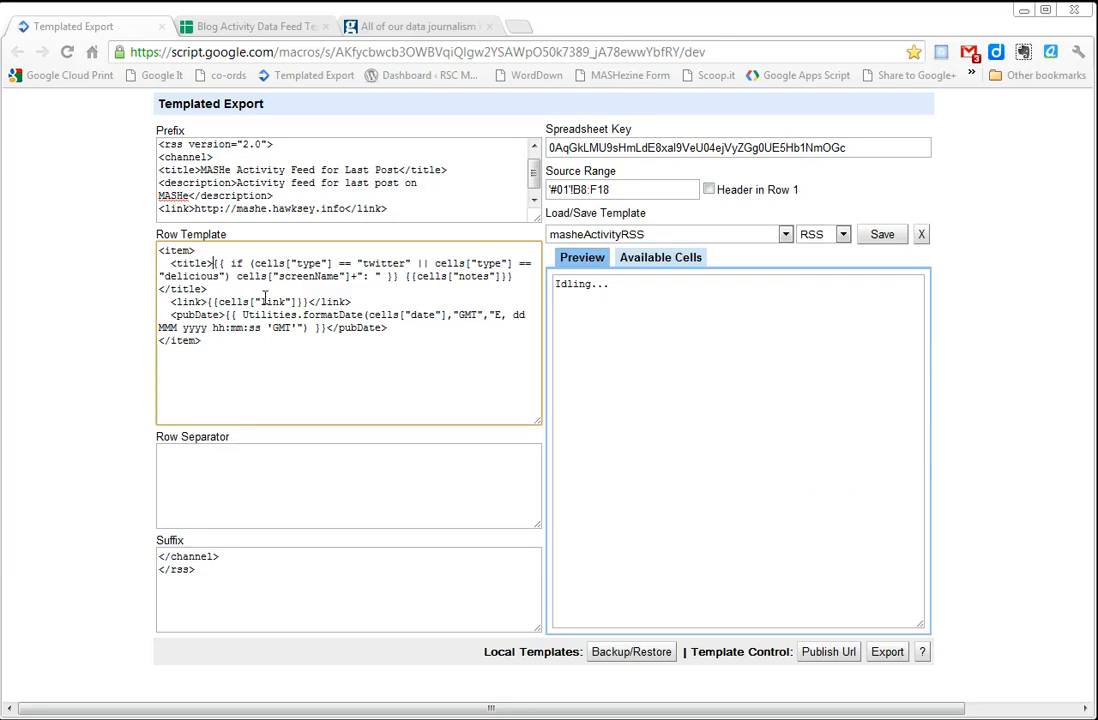
click(580, 256)
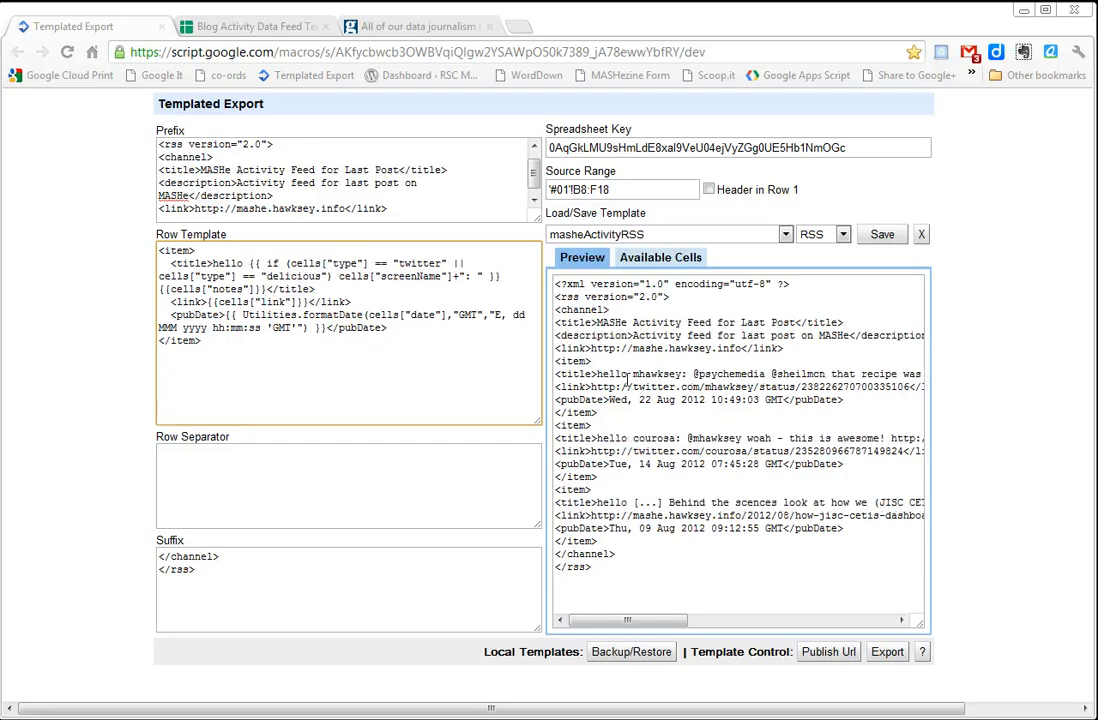
double_click(228, 264)
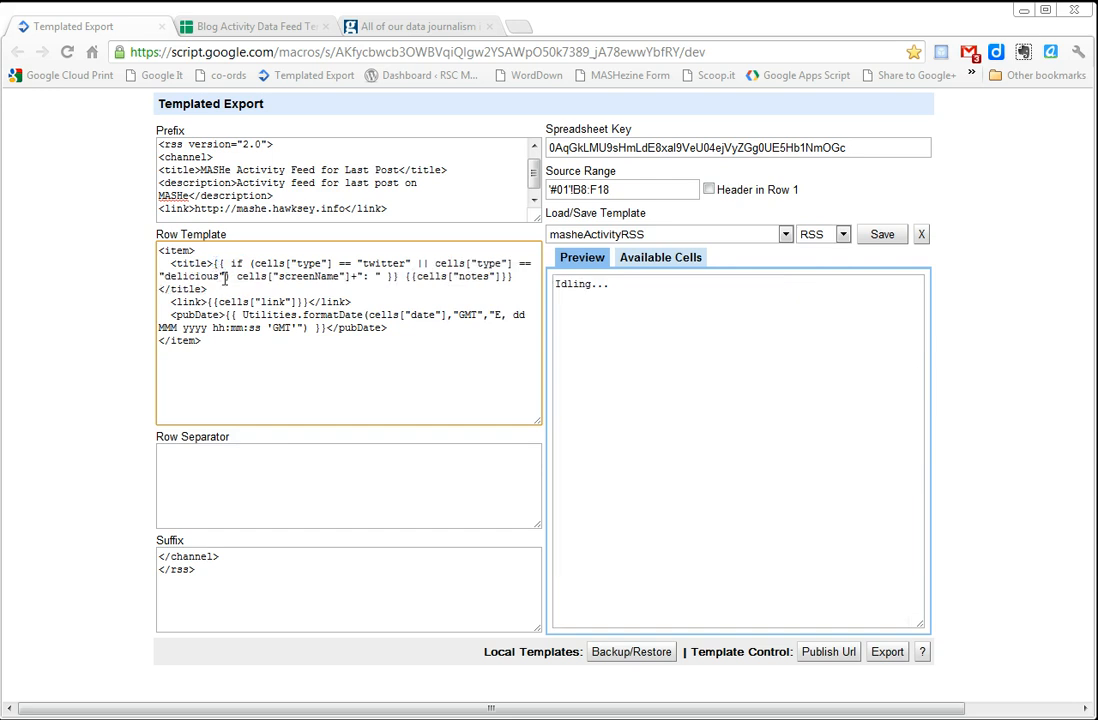
click(580, 256)
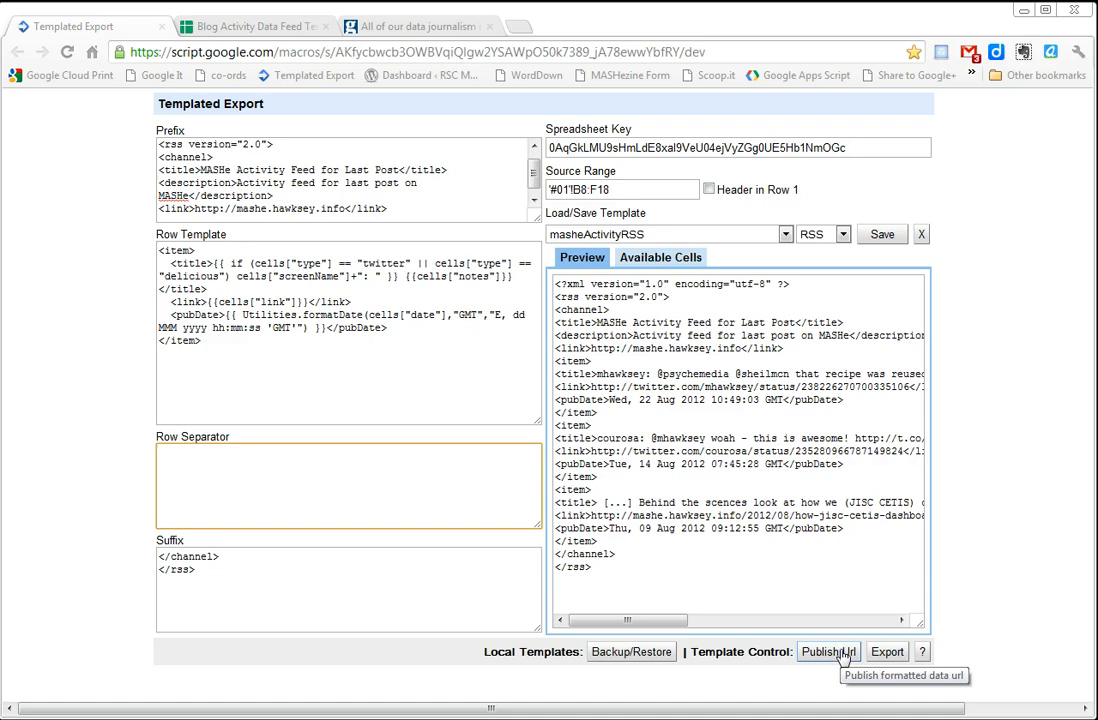
Publish the template as Published and copy its full export URL from the Publish Url dialog.
click(828, 652)
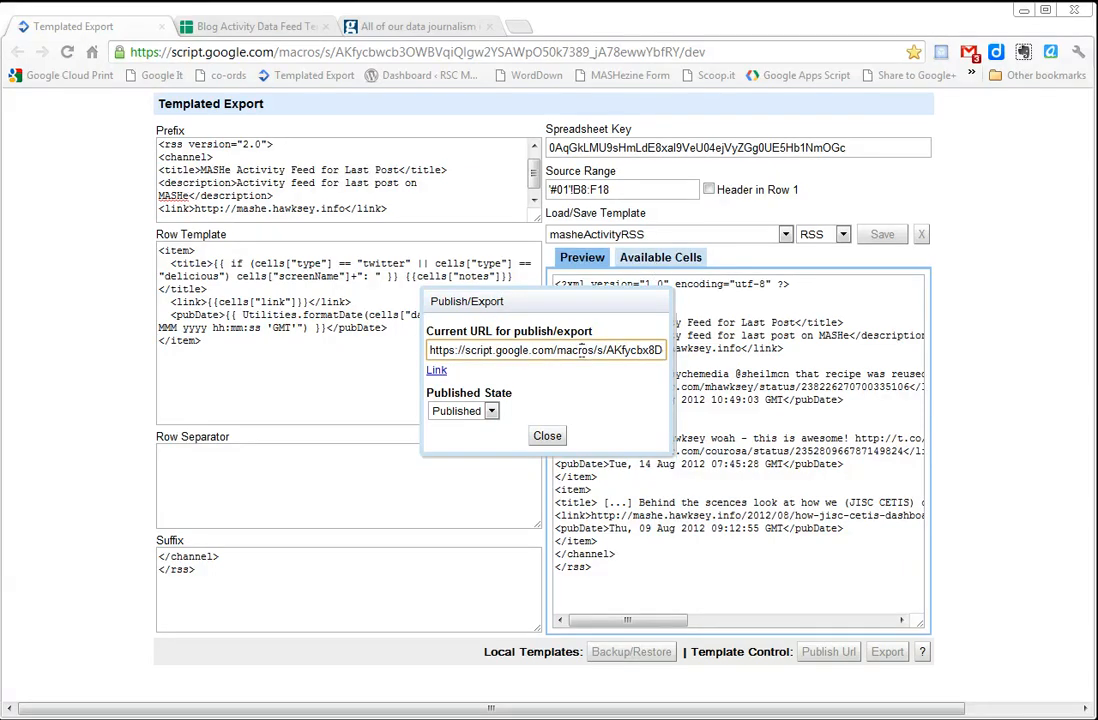
double_click(486, 350)
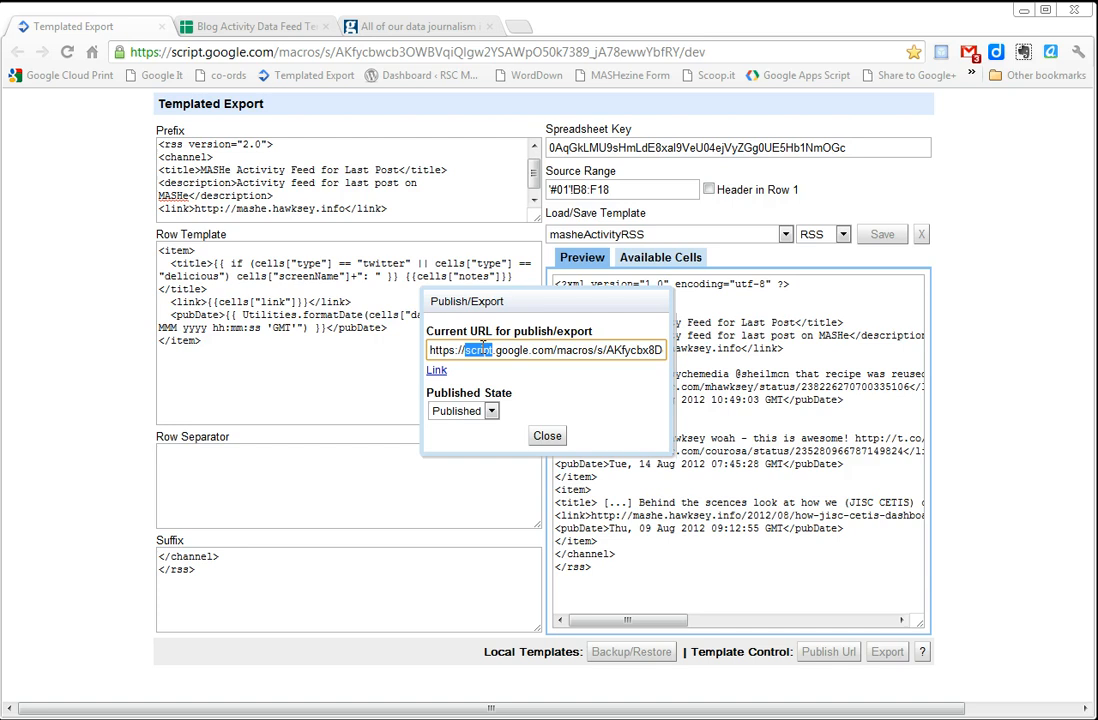
triple_click(544, 350)
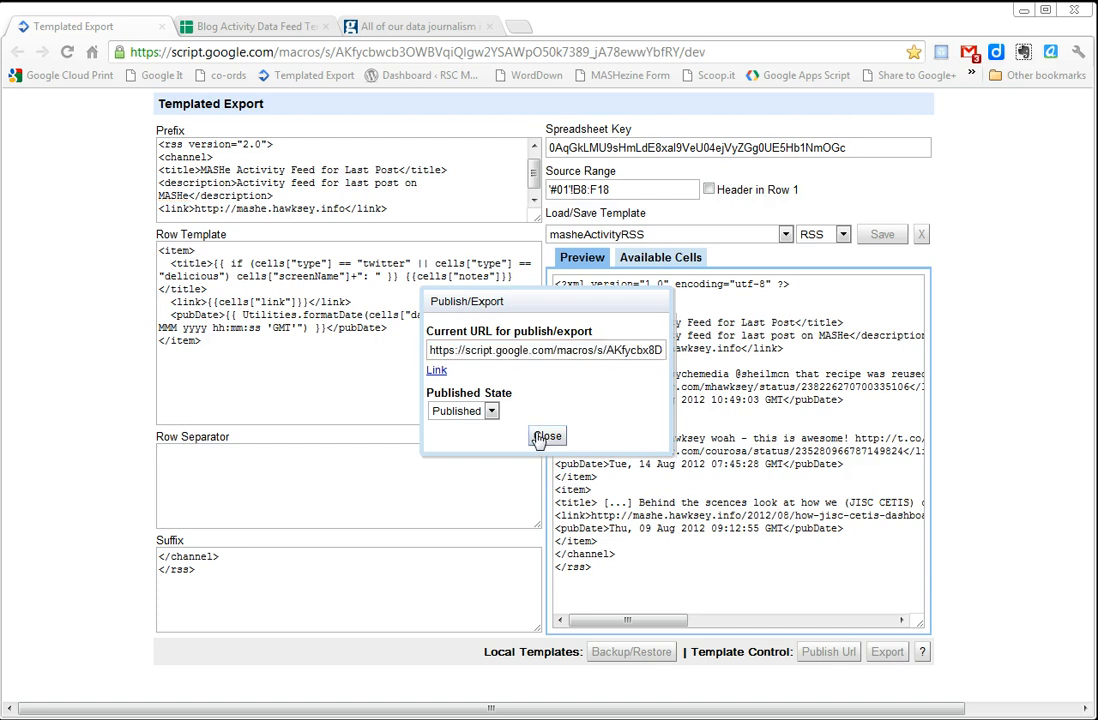
click(548, 438)
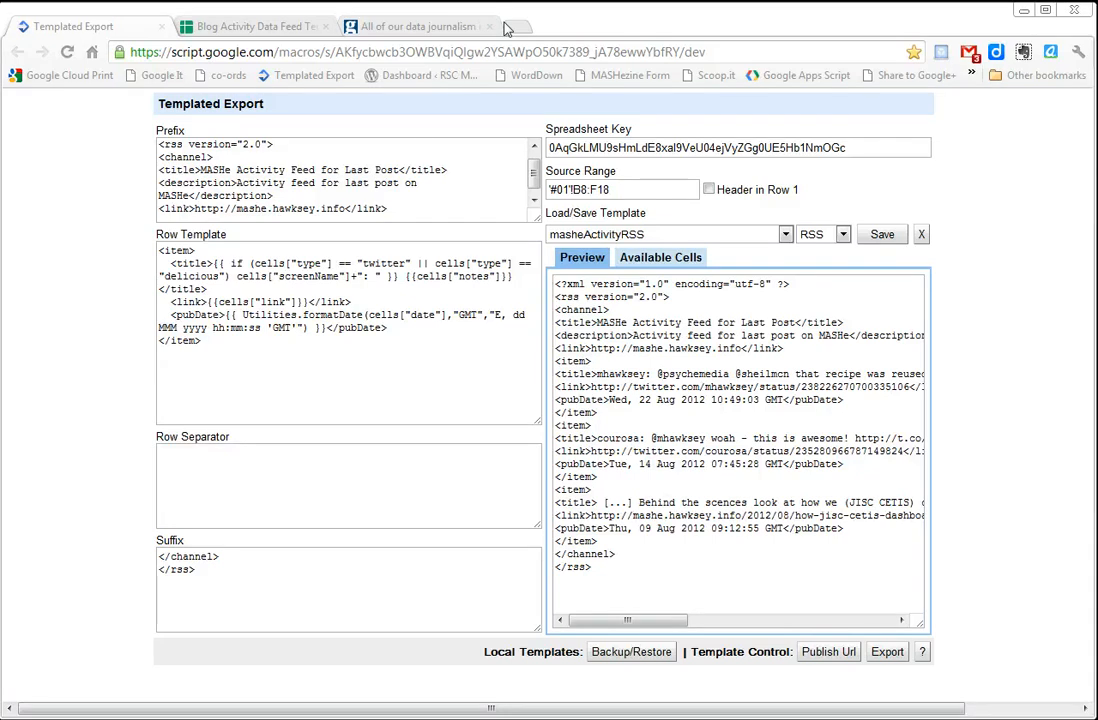
Load the copied export feed URL in a new Chrome tab.
click(514, 26)
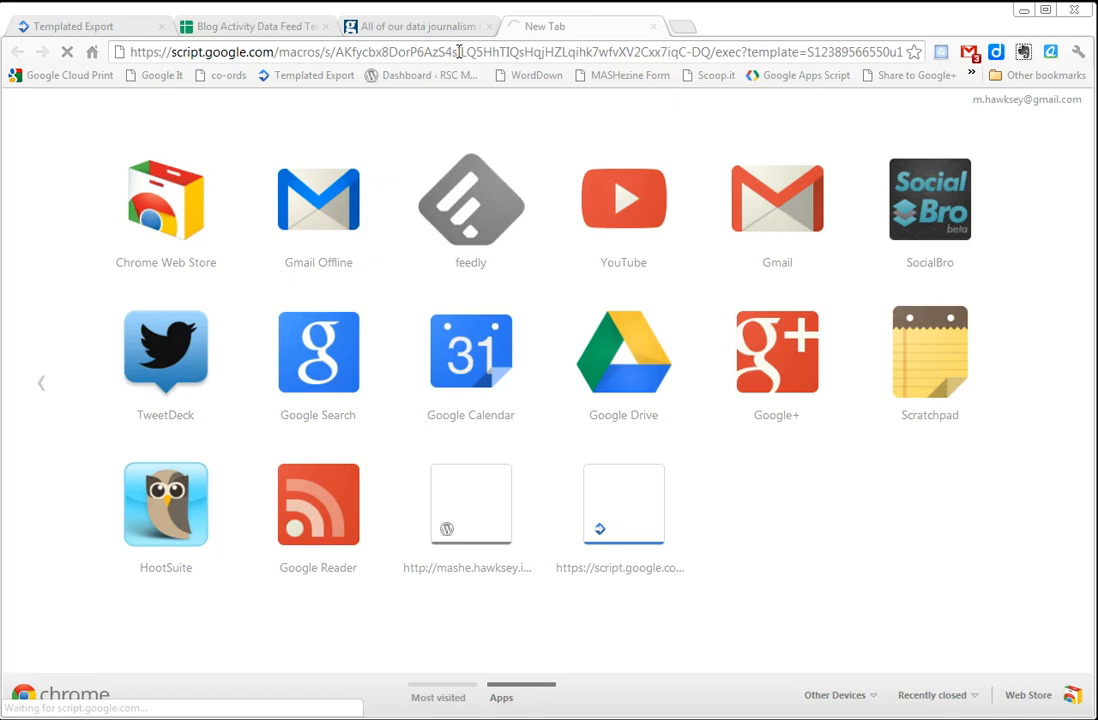
click(470, 200)
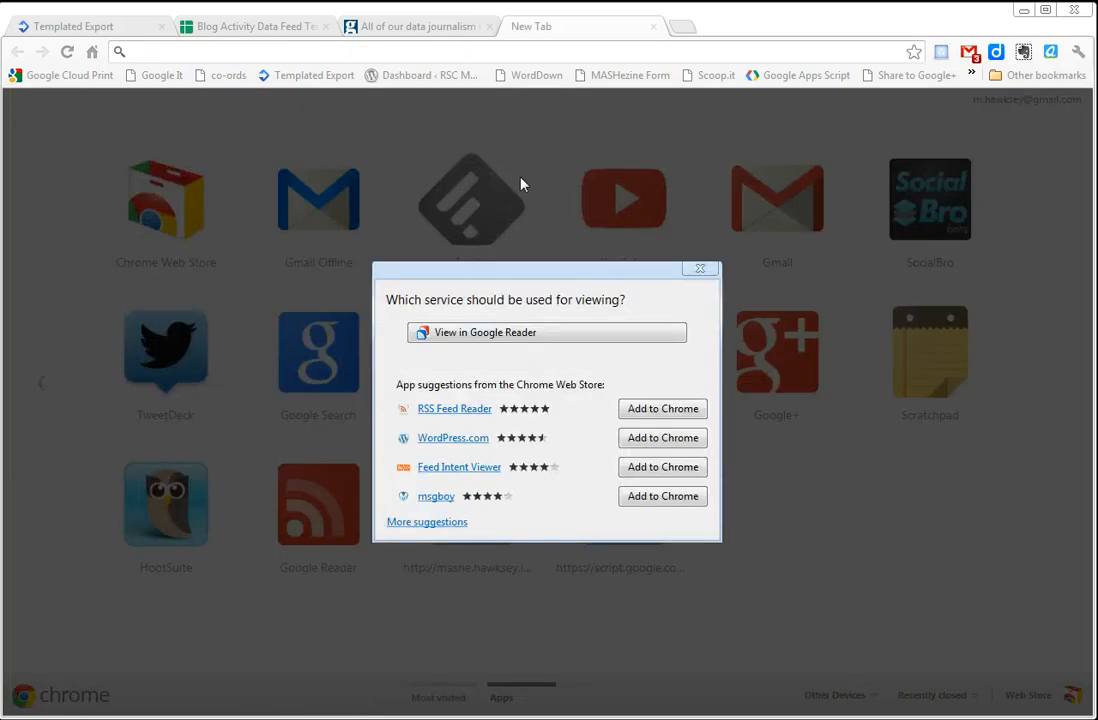
mouse_move(596, 338)
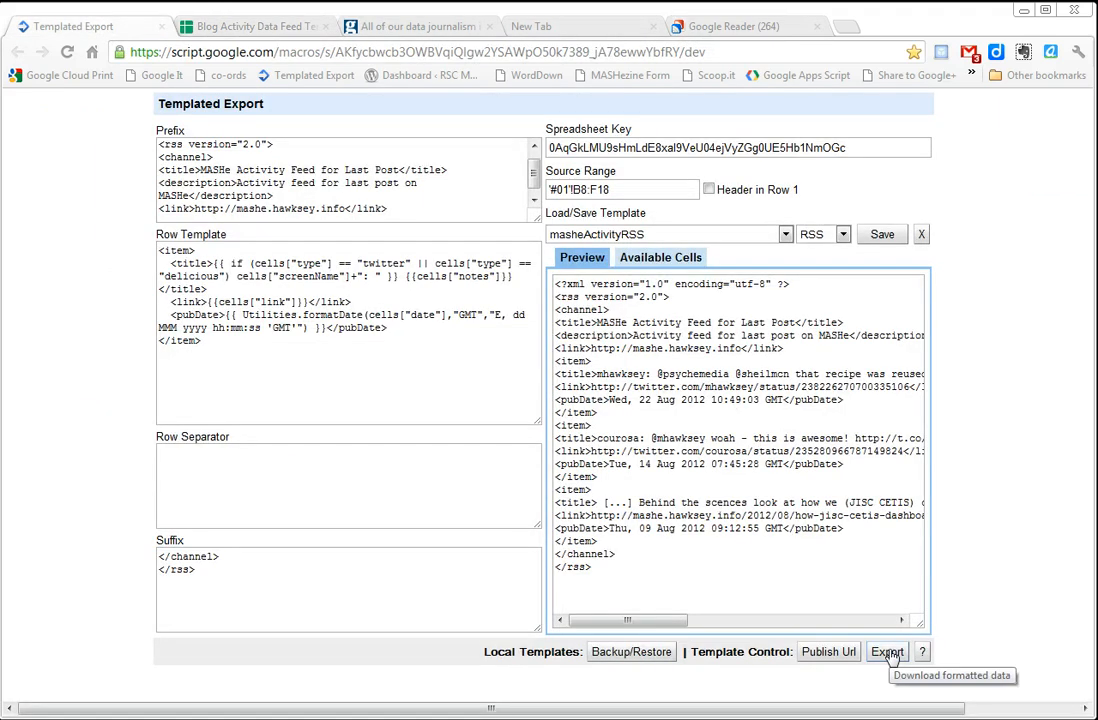
mouse_move(888, 652)
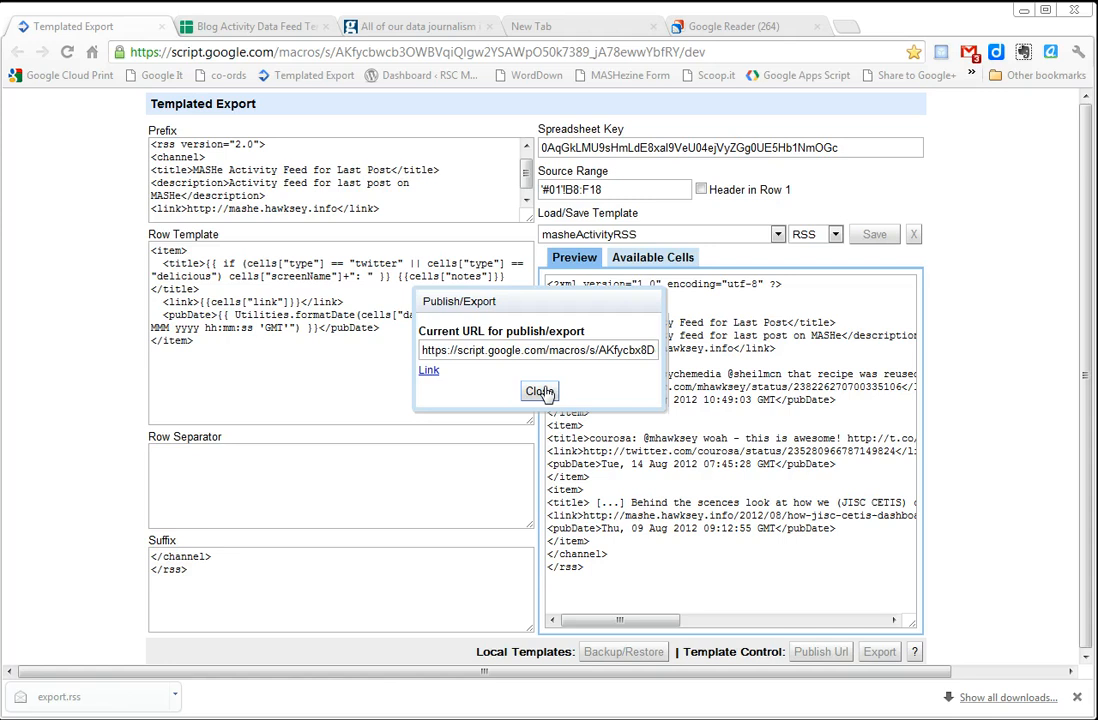
Dismiss the export link dialog and confirm the Published State remains Published.
click(540, 390)
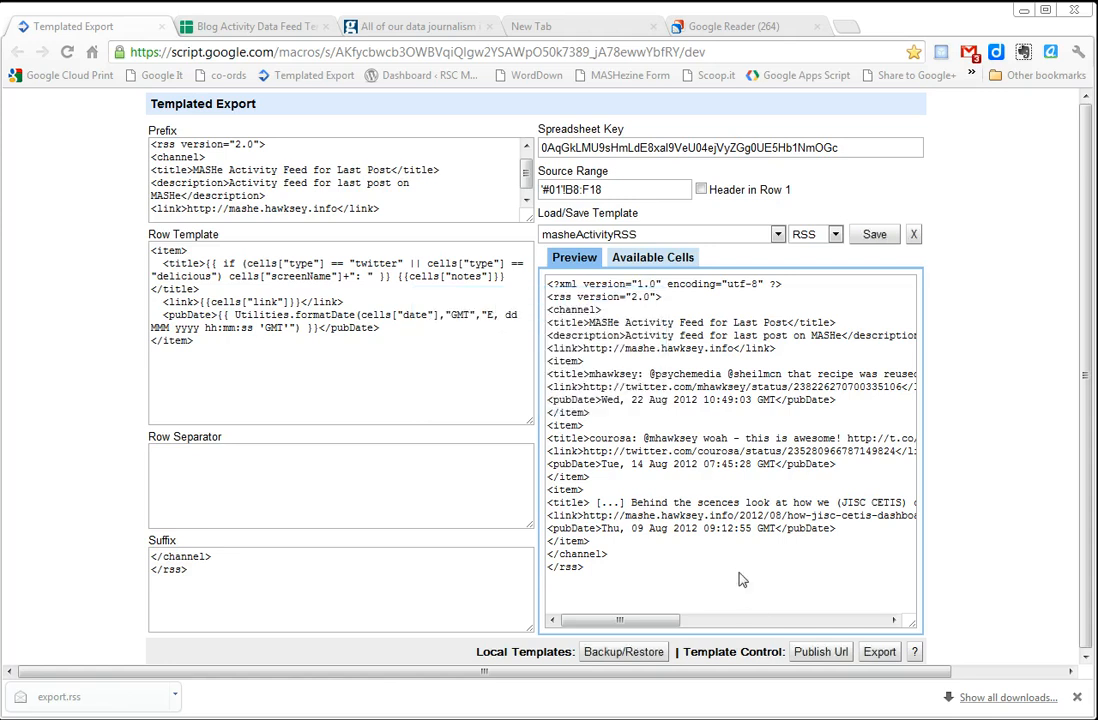
click(820, 652)
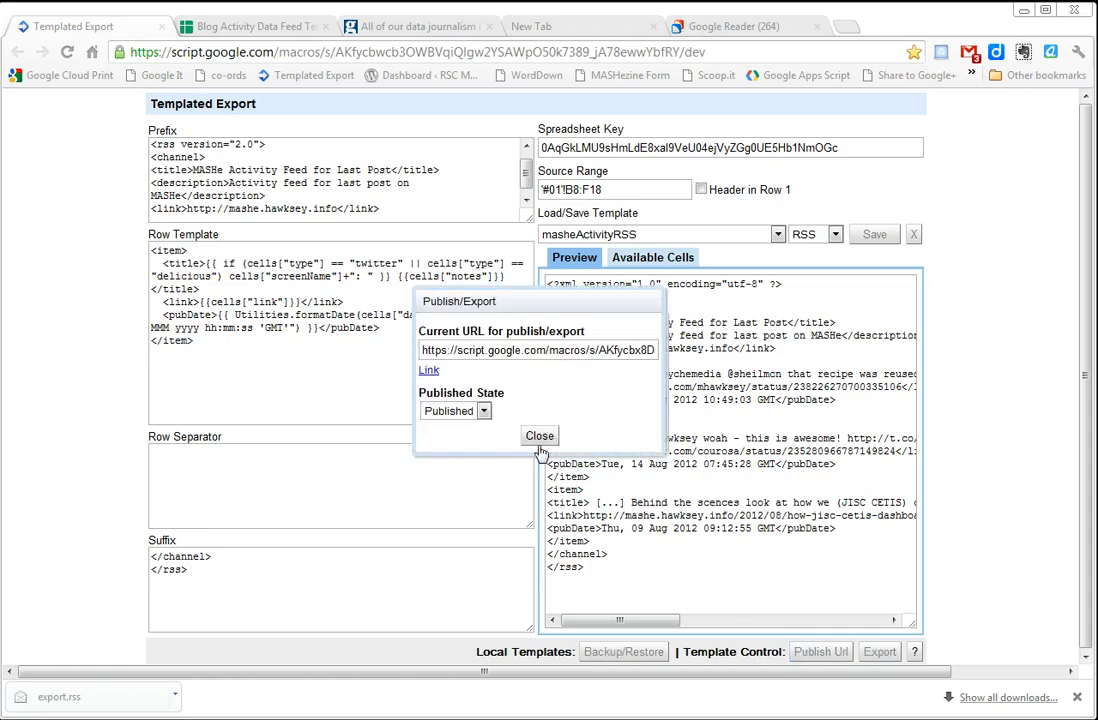
click(484, 412)
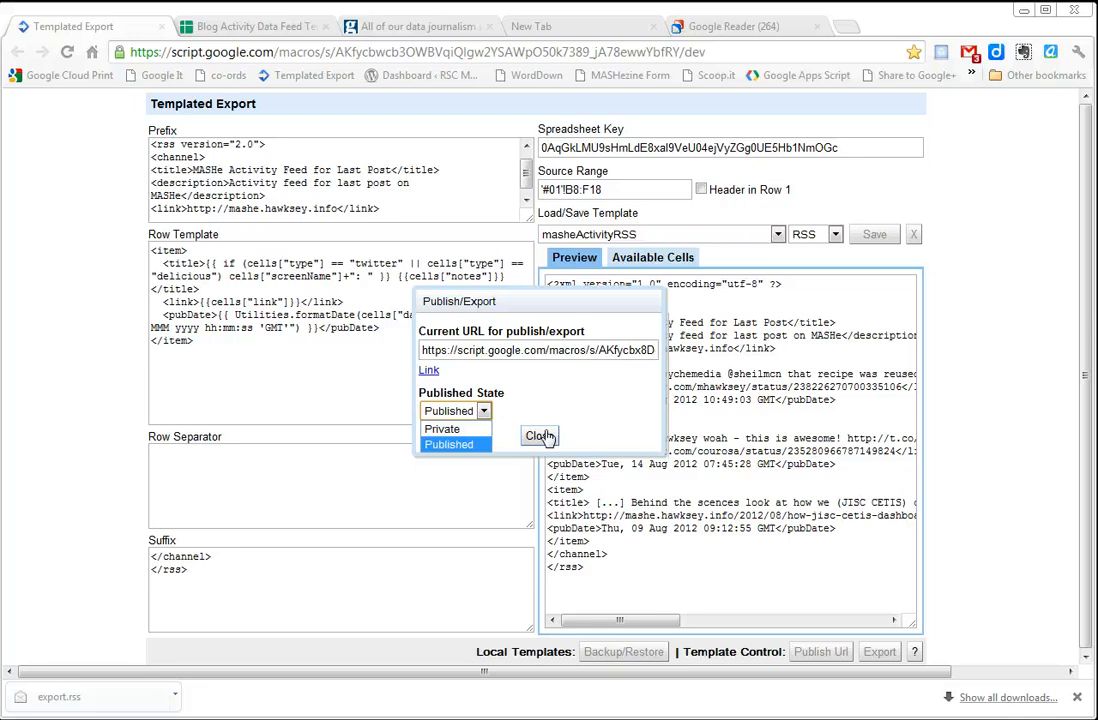
click(540, 436)
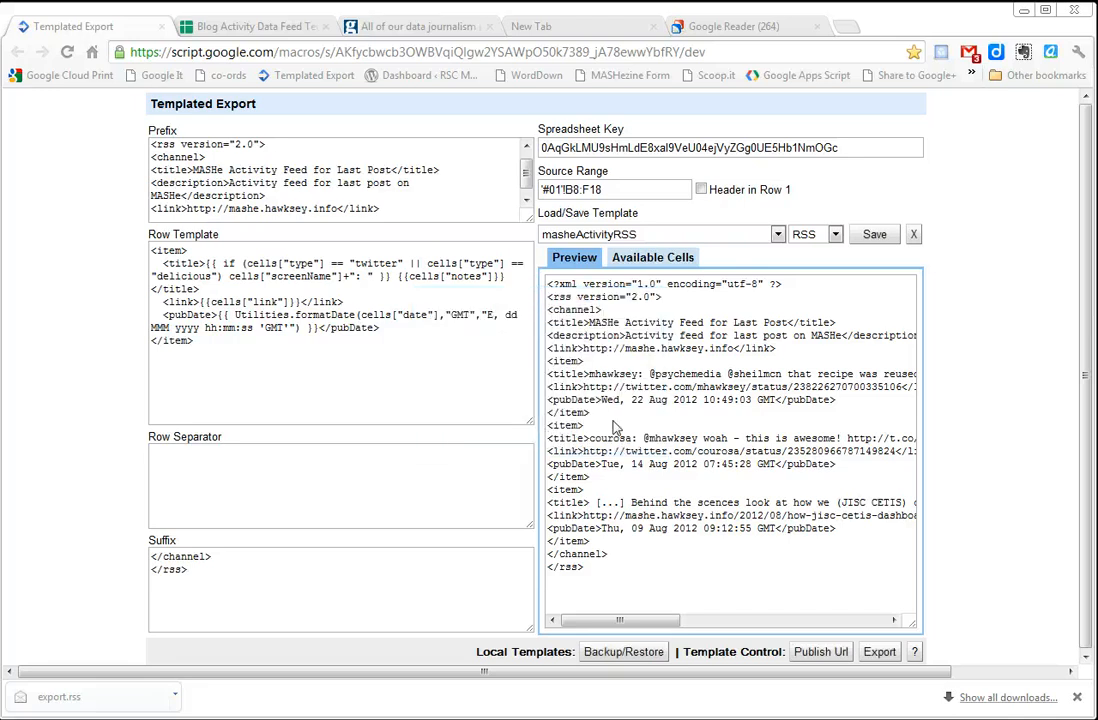